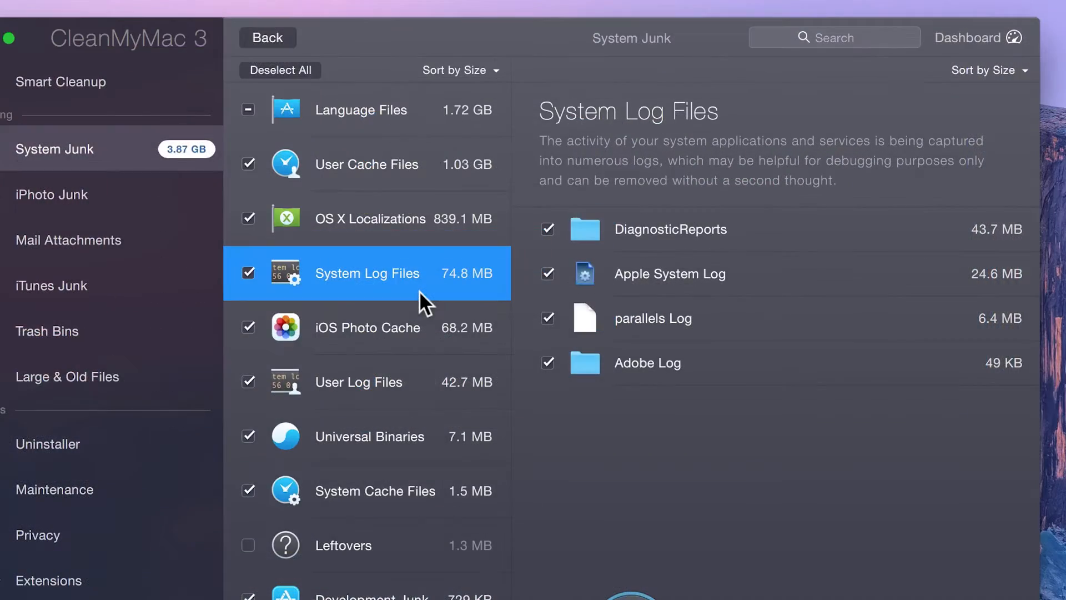
pyautogui.moveTo(432, 351)
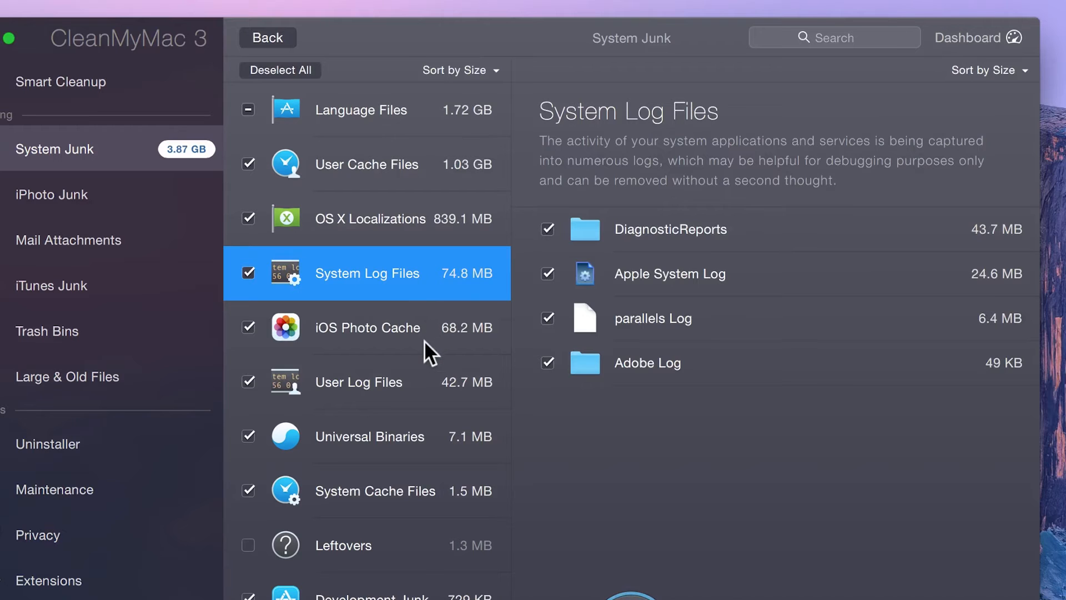
# View the iOS Photo Cache category, then return to the System Junk start screen via Start Over.
pyautogui.click(367, 326)
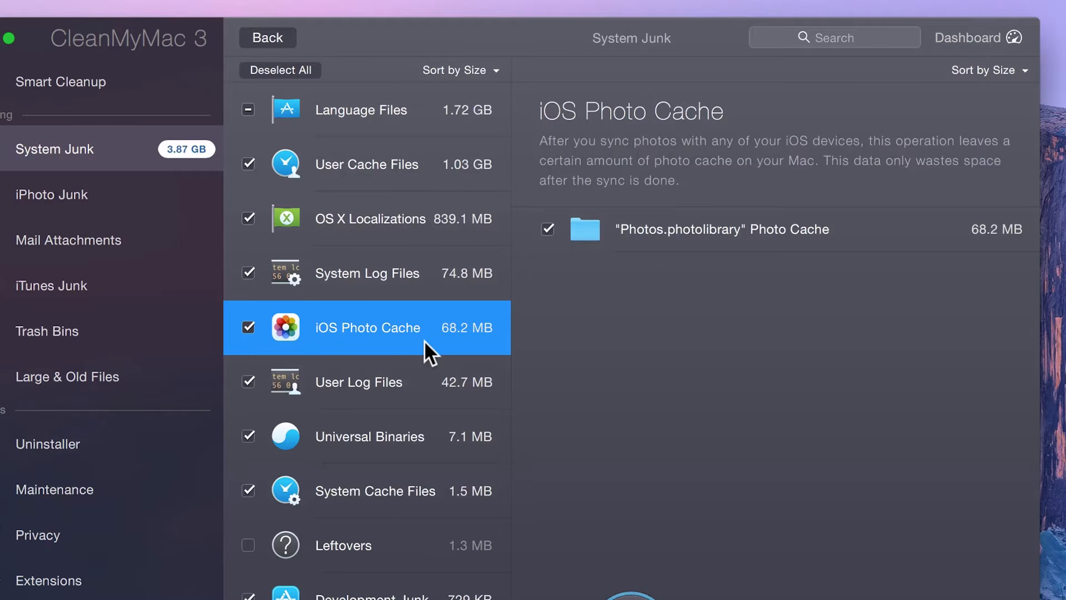
pyautogui.click(268, 38)
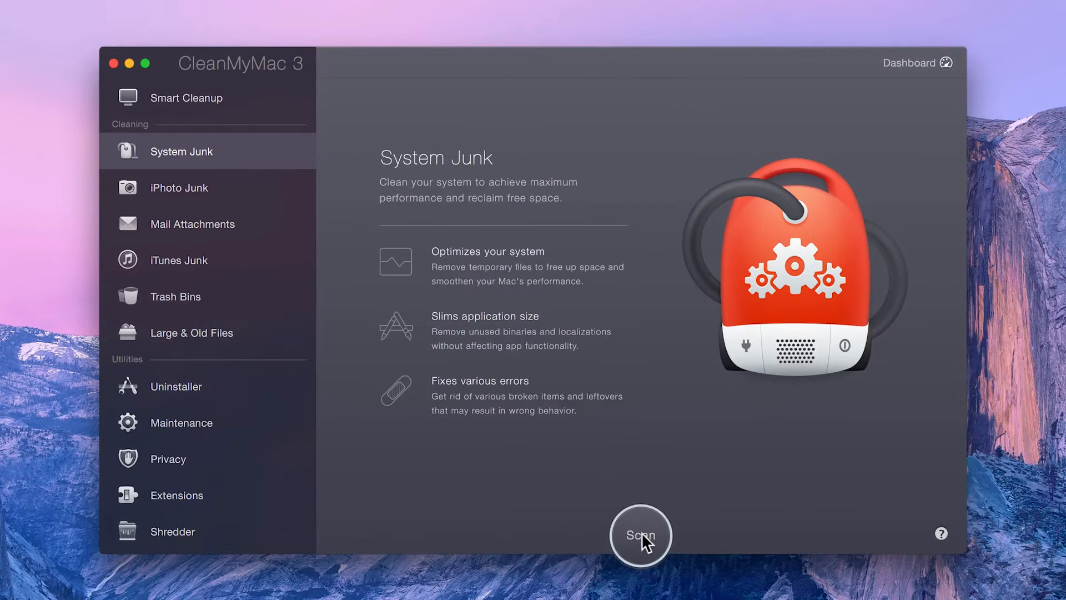
# Run the System Junk scan, finding 3.87 GB with 3.64 GB smart-selected.
pyautogui.click(640, 535)
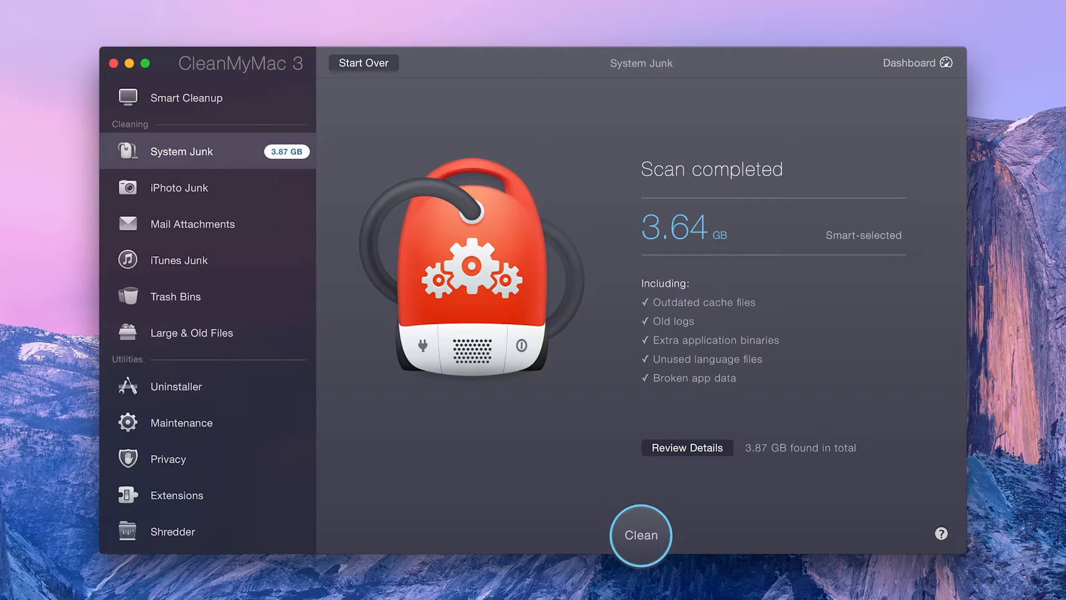
pyautogui.moveTo(644, 552)
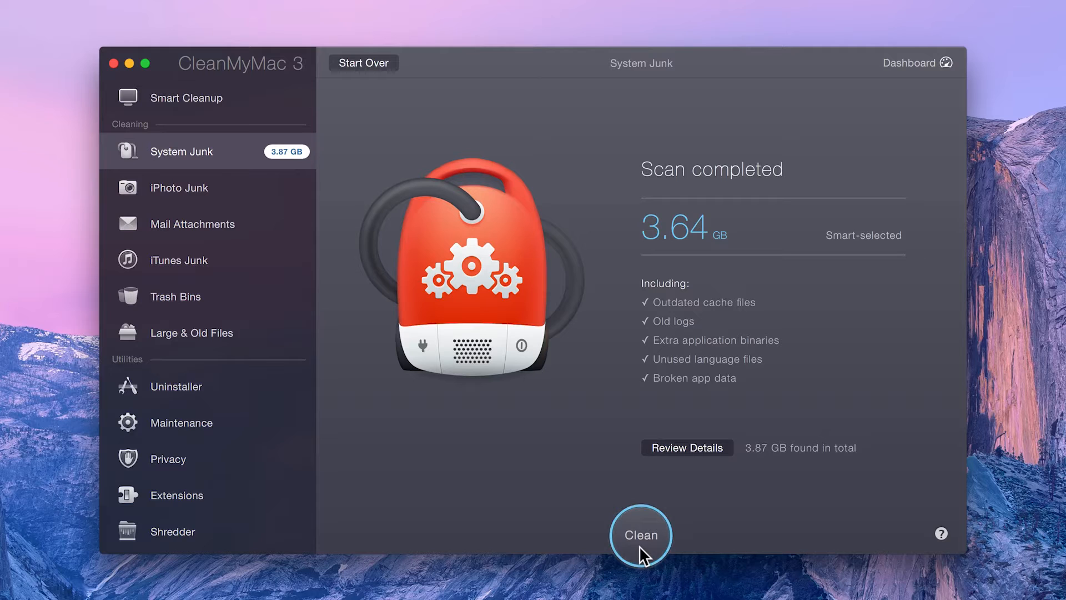
pyautogui.moveTo(674, 518)
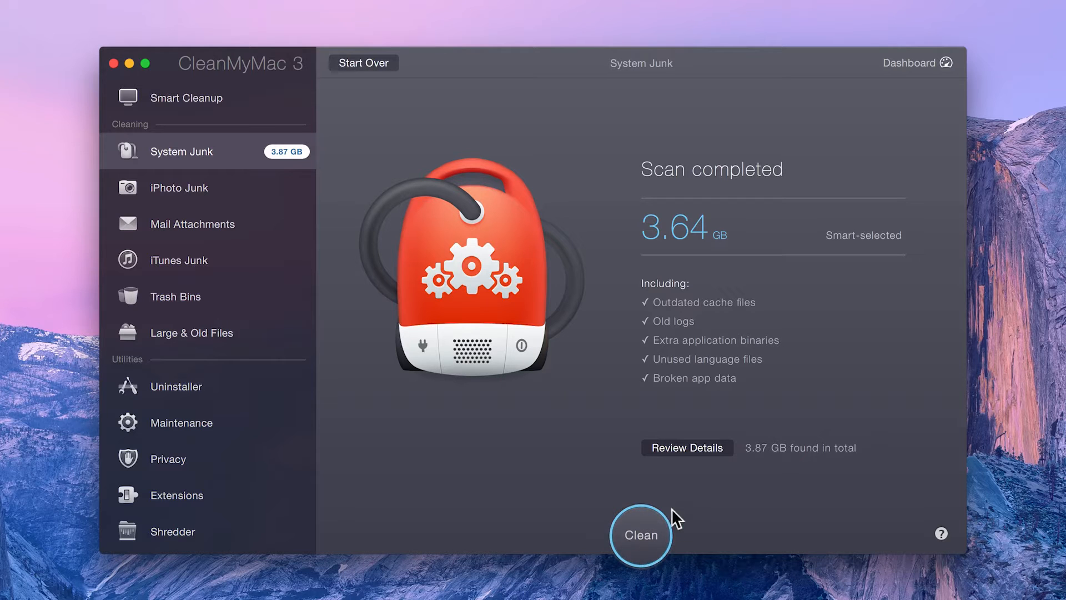
pyautogui.moveTo(677, 462)
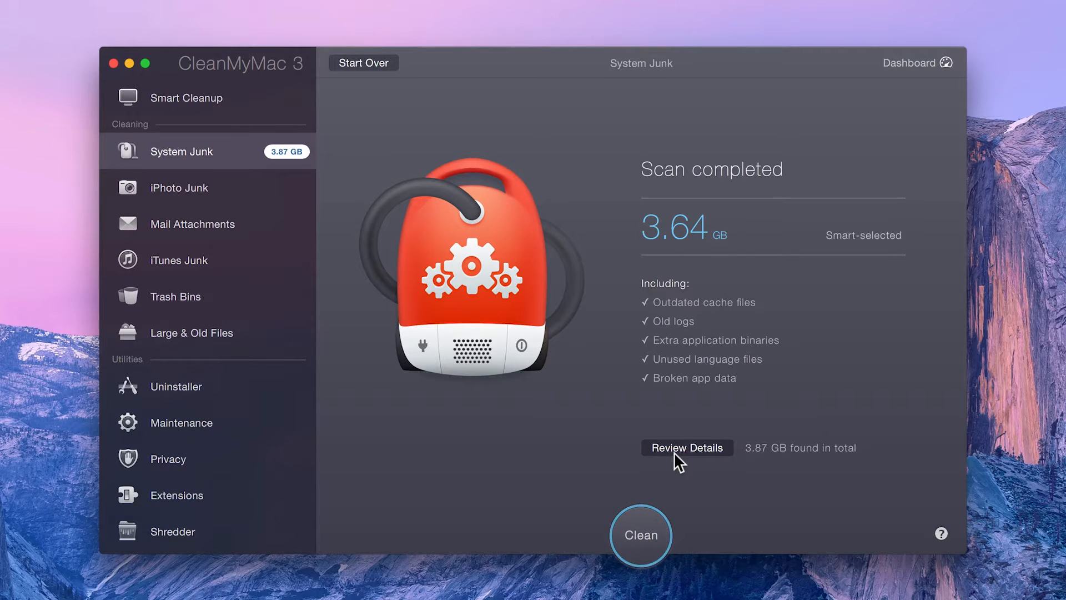
# Review Details of the found junk and show the 1.03 GB User Cache Files by app.
pyautogui.click(686, 447)
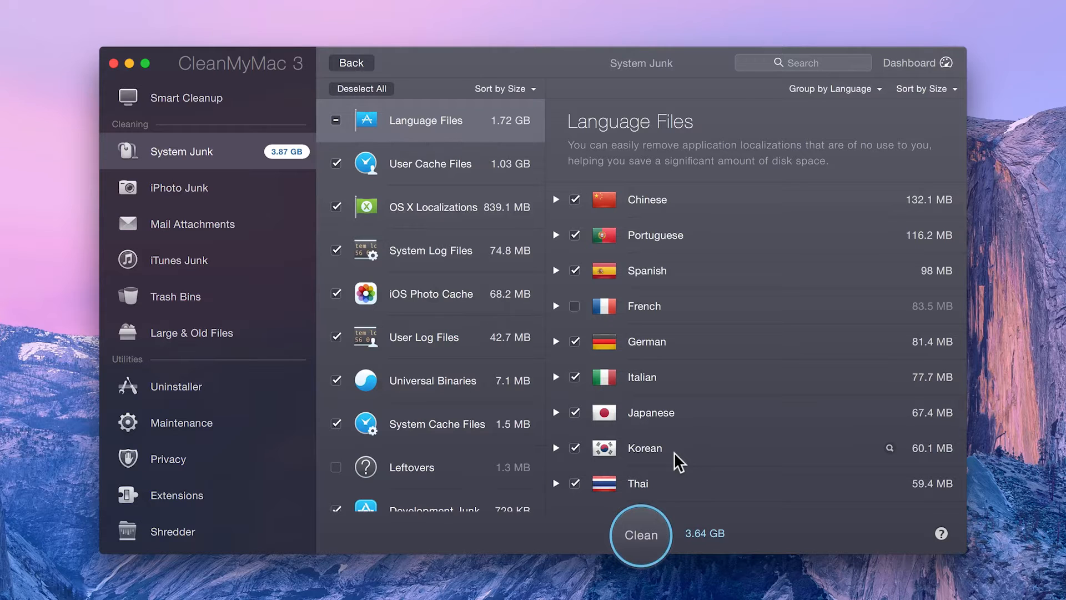
pyautogui.moveTo(663, 460)
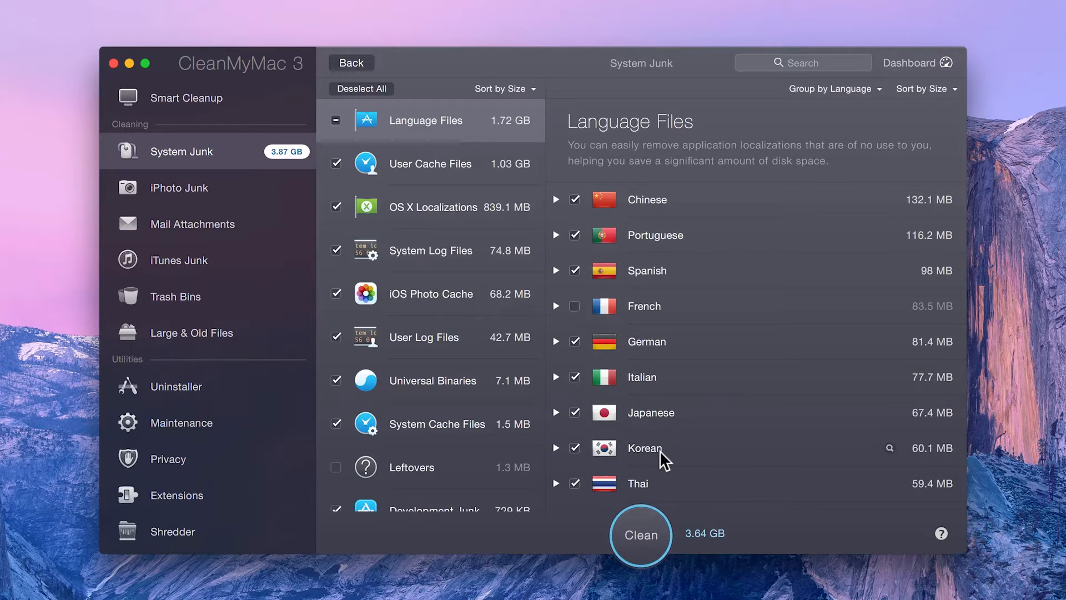
pyautogui.click(430, 163)
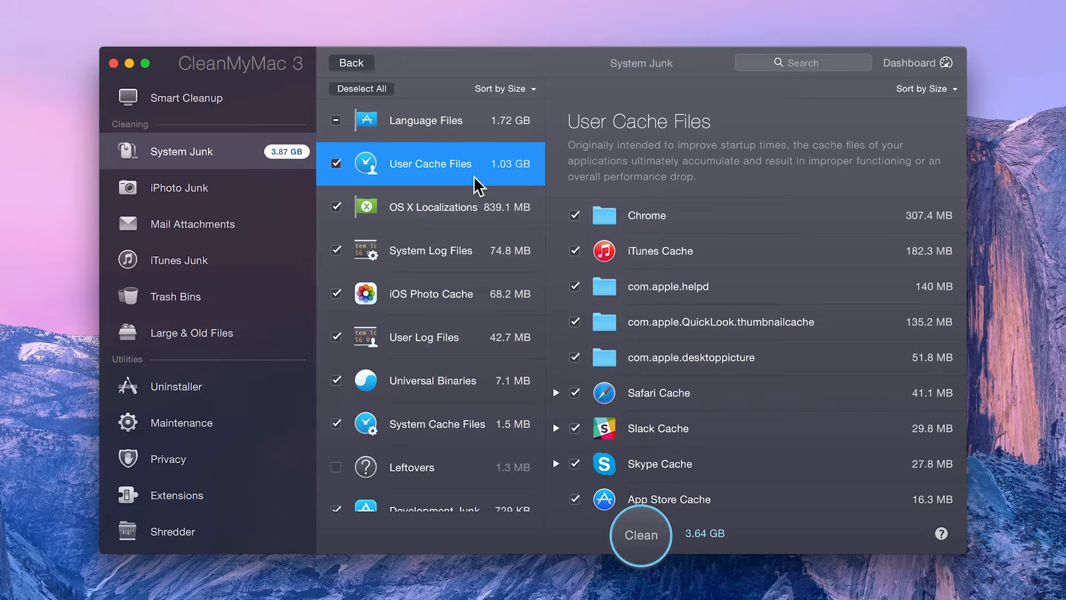
# Browse OS X Localizations, System Log Files and the 68.2 MB iOS Photo Cache categories.
pyautogui.click(431, 206)
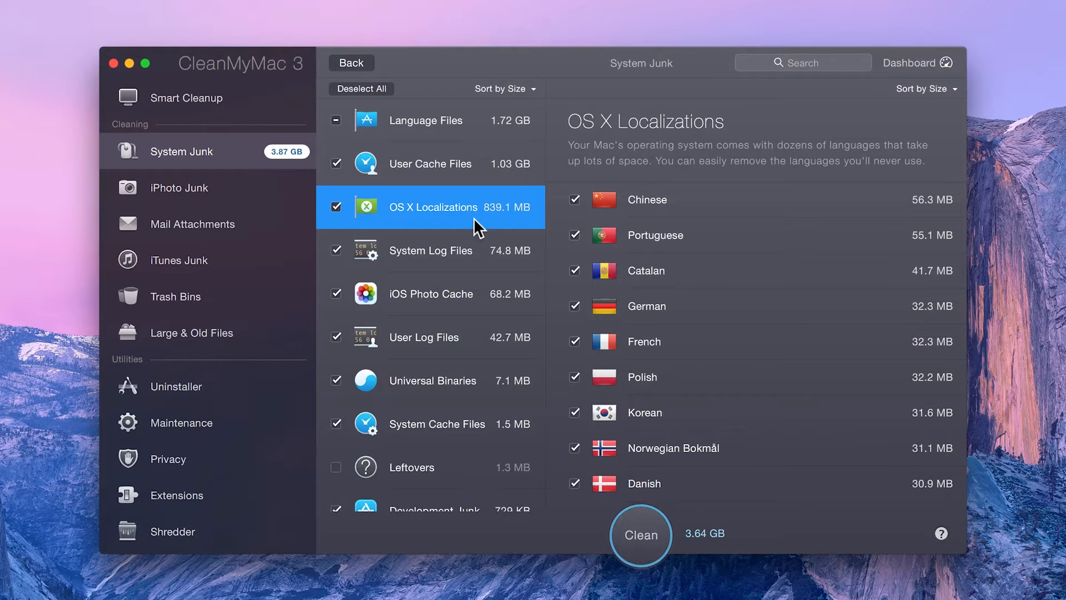
pyautogui.click(430, 250)
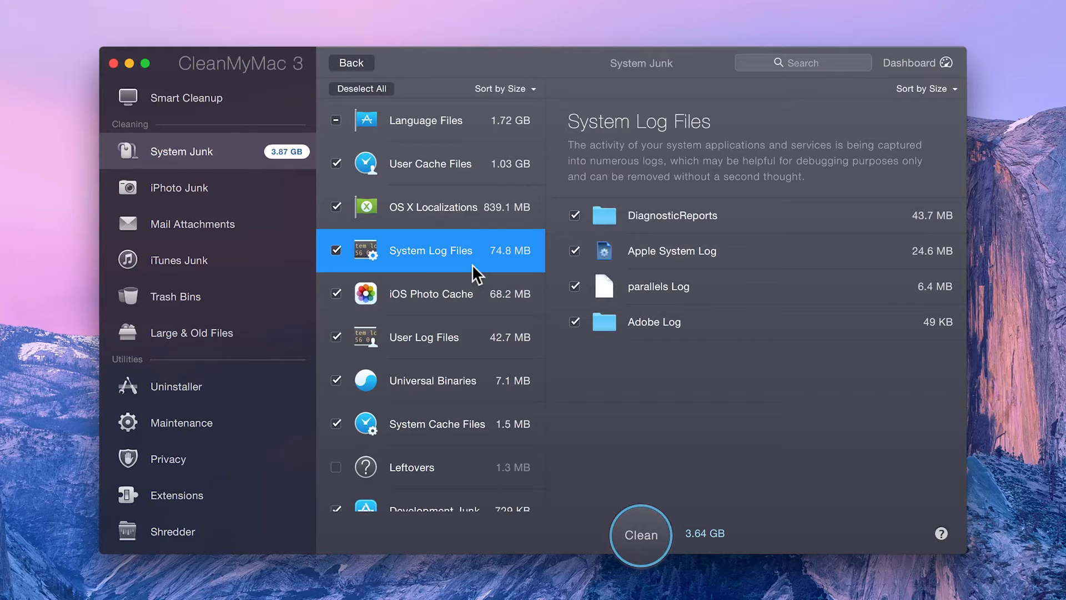
pyautogui.moveTo(484, 280)
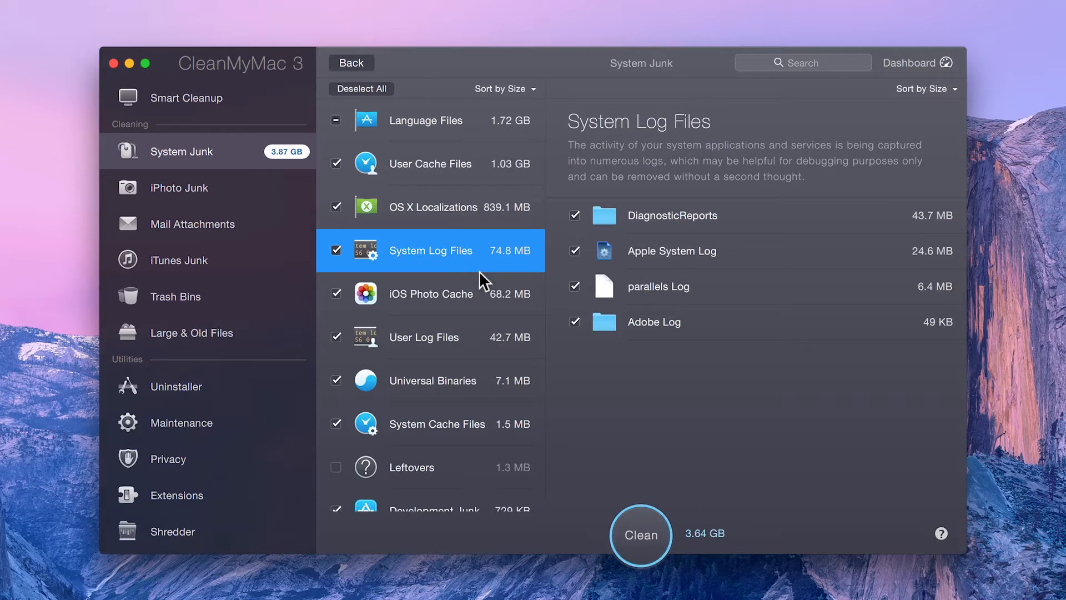
pyautogui.click(430, 293)
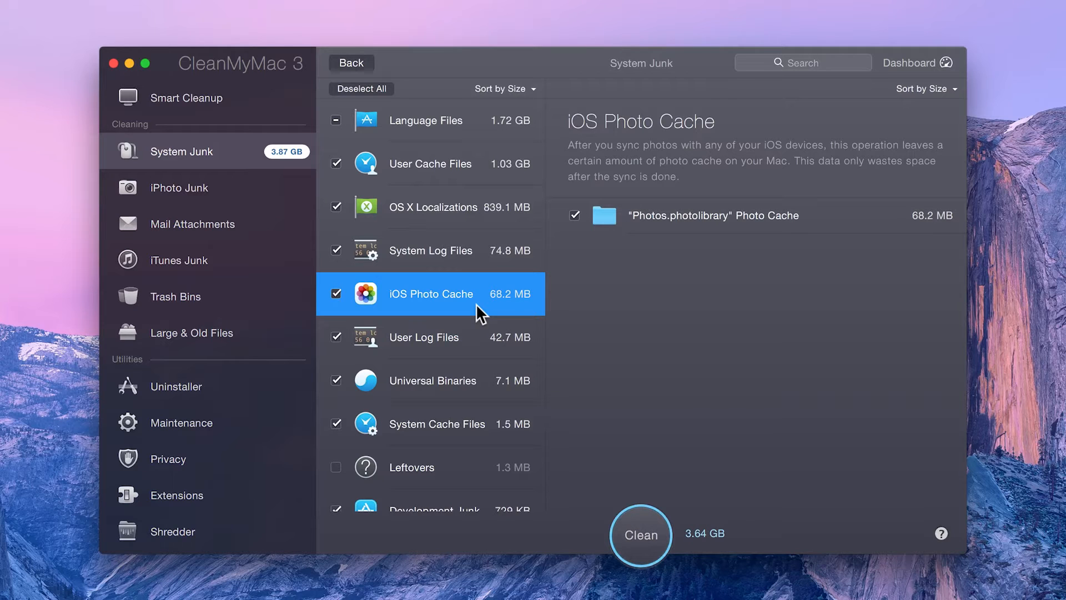
# Browse User Log Files, Universal Binaries, System Cache Files and the unchecked Leftovers category.
pyautogui.click(423, 337)
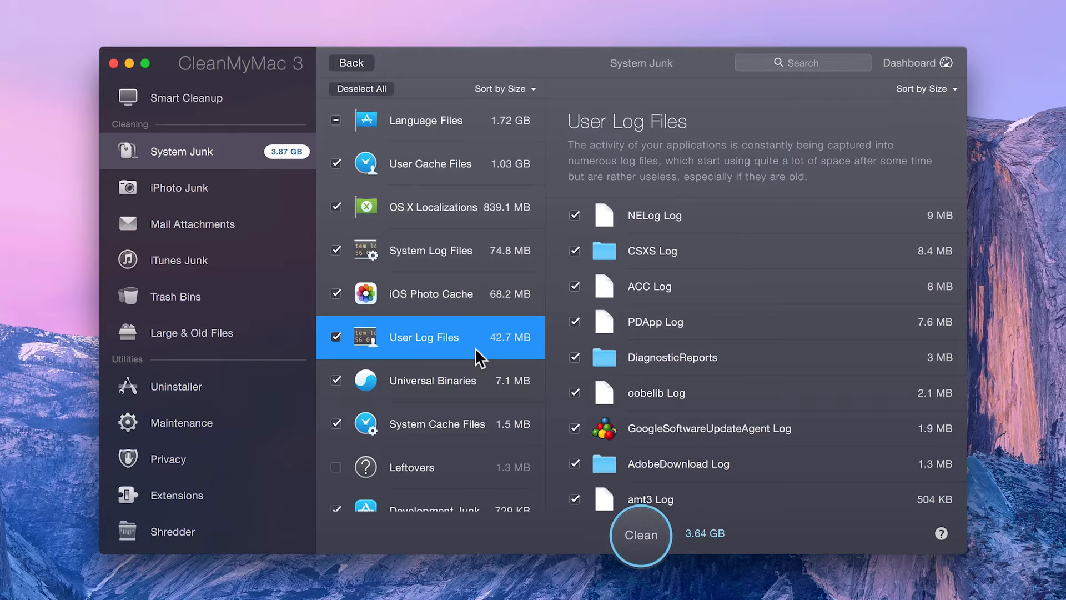
pyautogui.moveTo(487, 371)
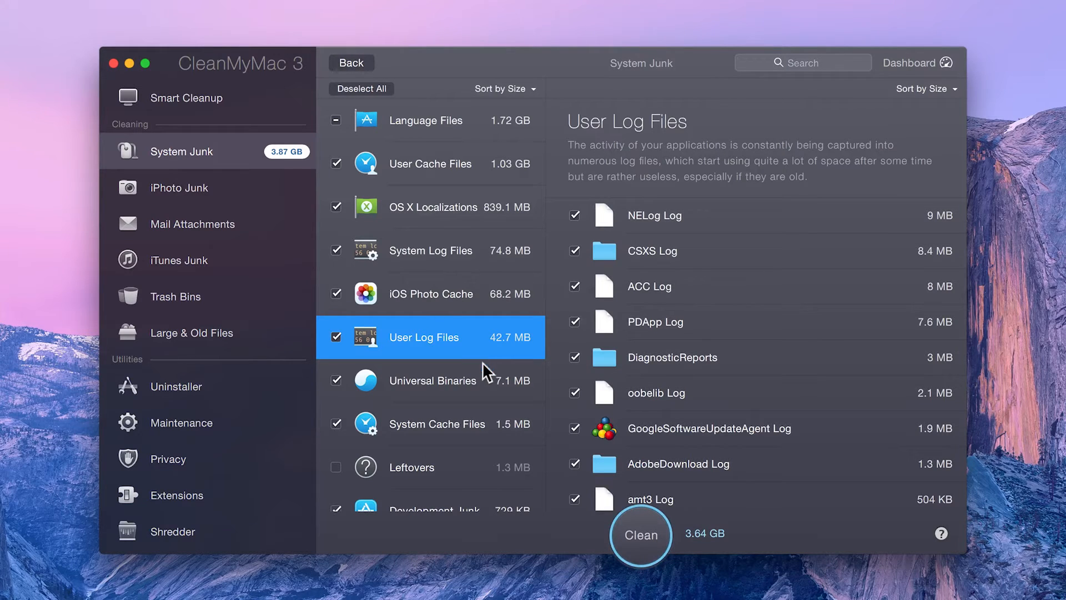
pyautogui.click(432, 379)
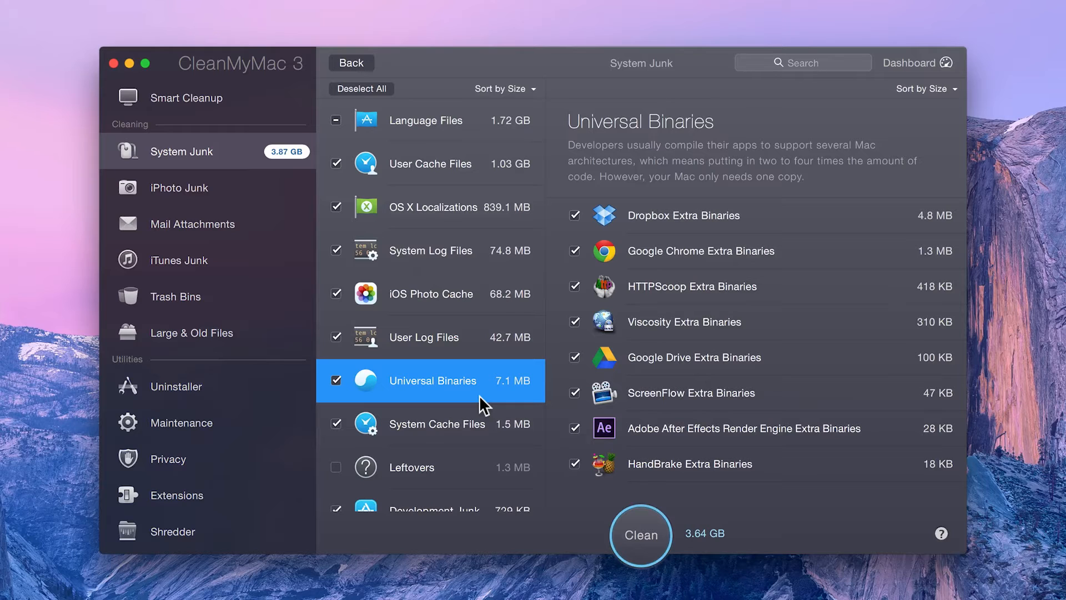
pyautogui.click(438, 423)
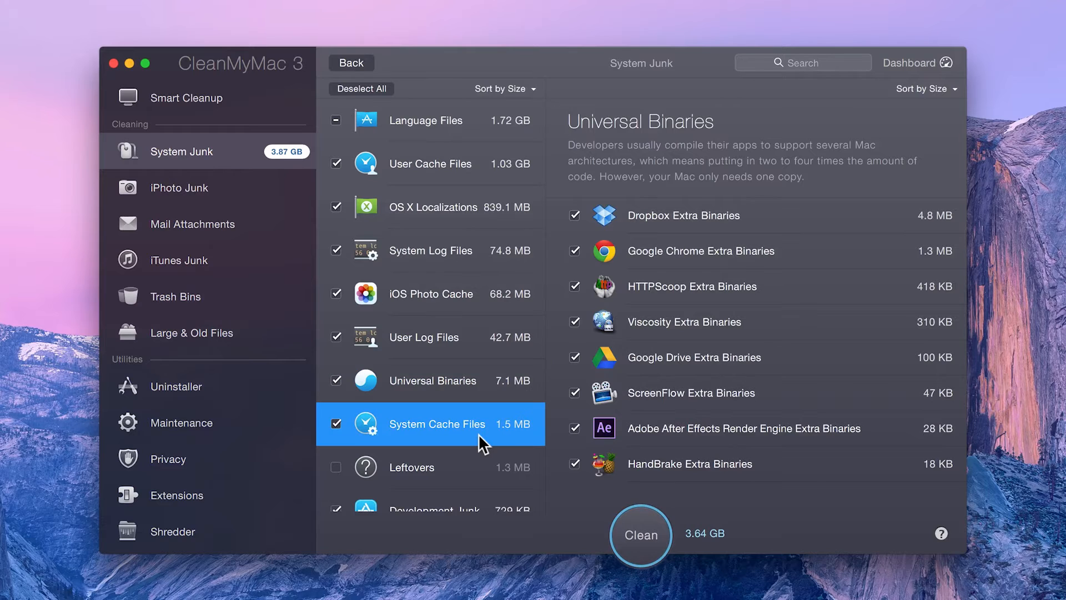
pyautogui.click(437, 423)
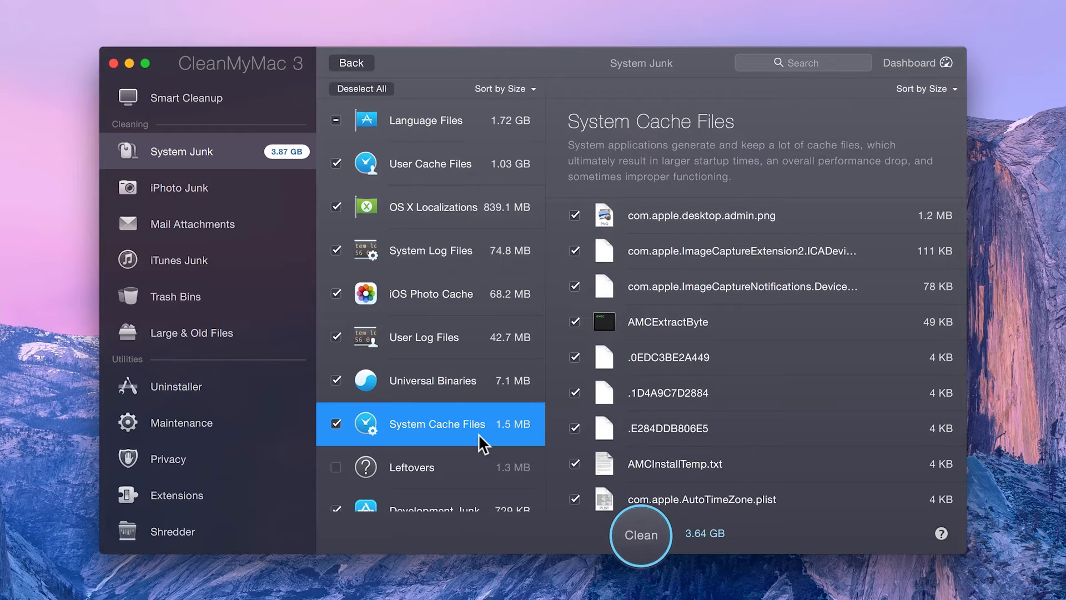
pyautogui.scroll(-3)
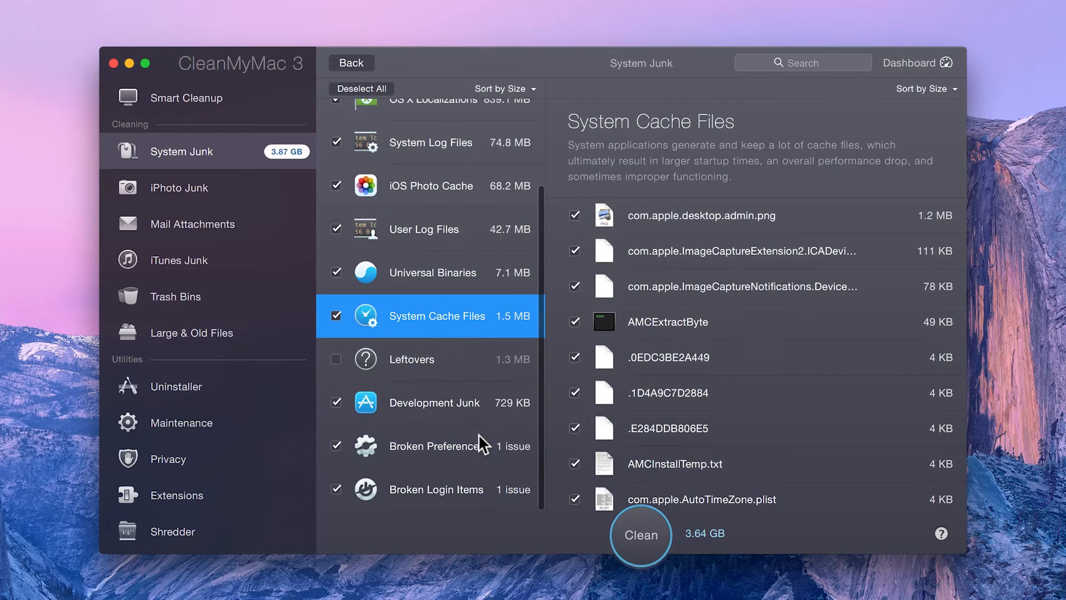
pyautogui.click(411, 359)
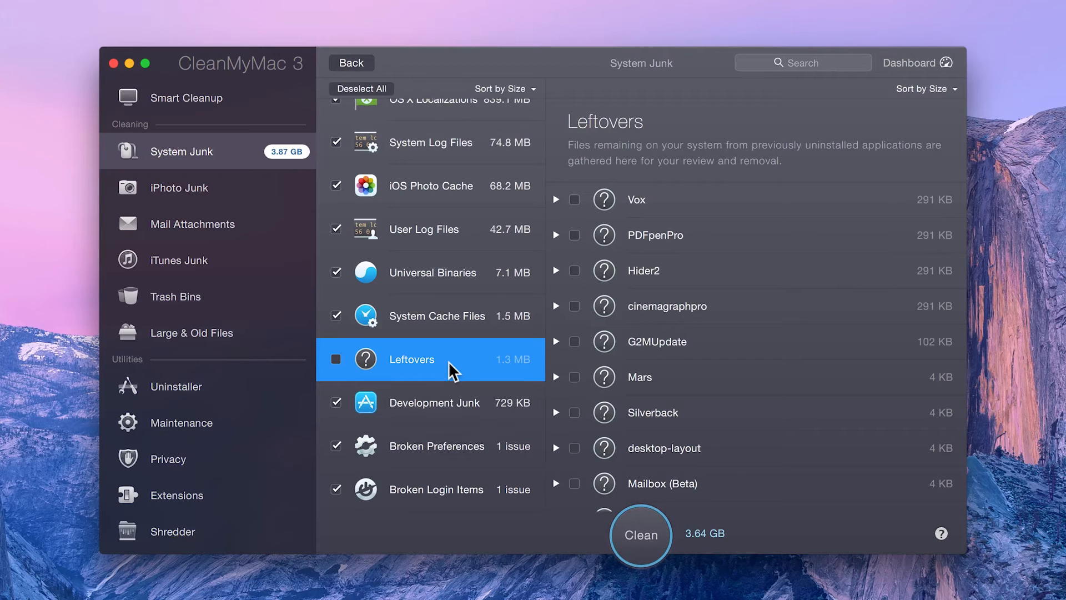
# Browse Development Junk, Broken Preferences and the Broken Login Items with its Daylite entry.
pyautogui.click(434, 402)
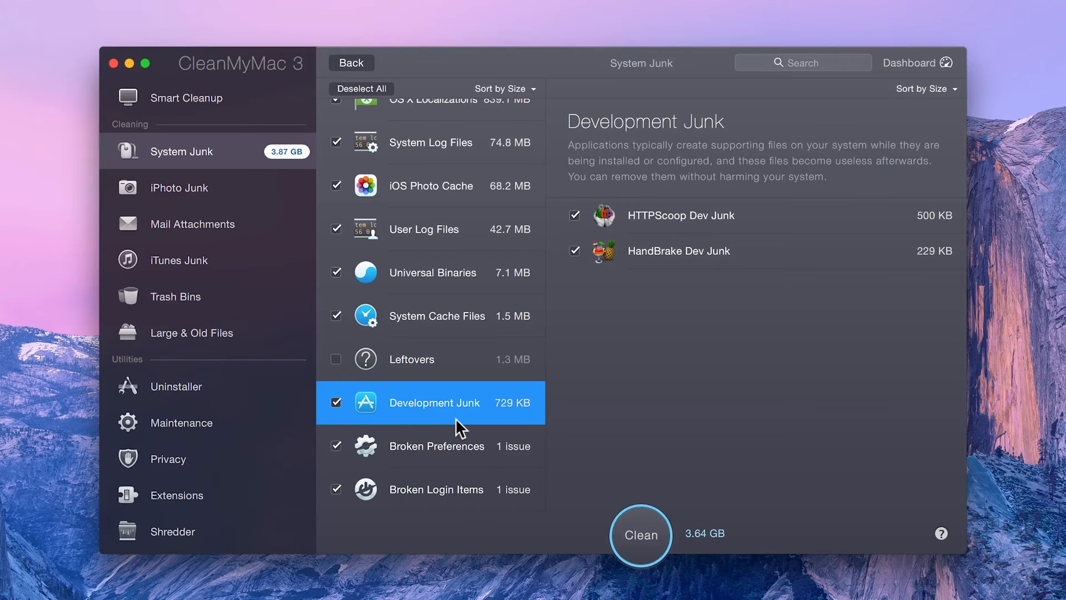
pyautogui.click(437, 445)
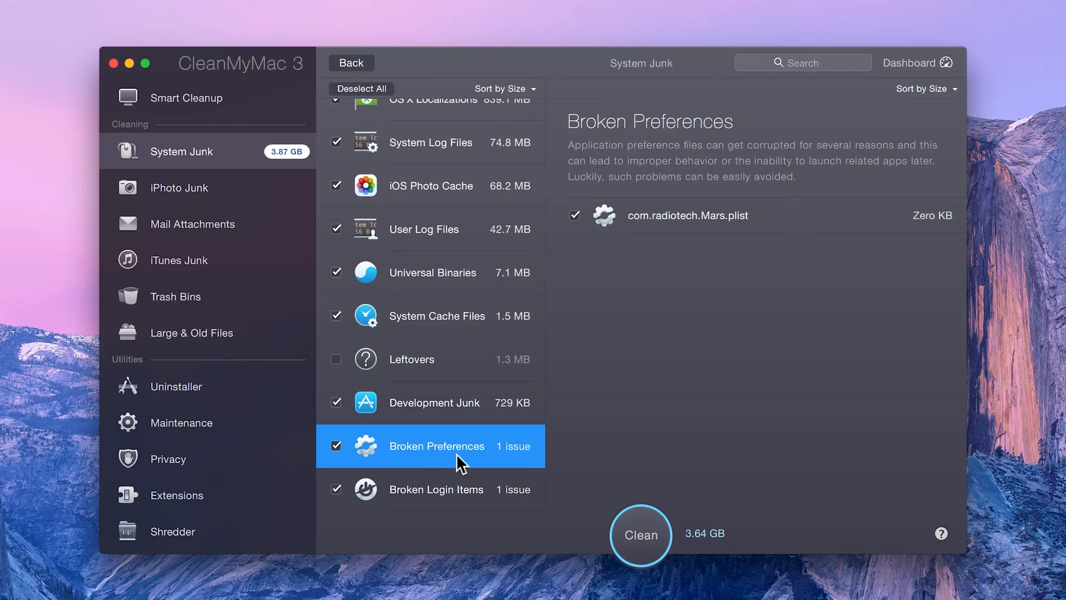
pyautogui.moveTo(469, 510)
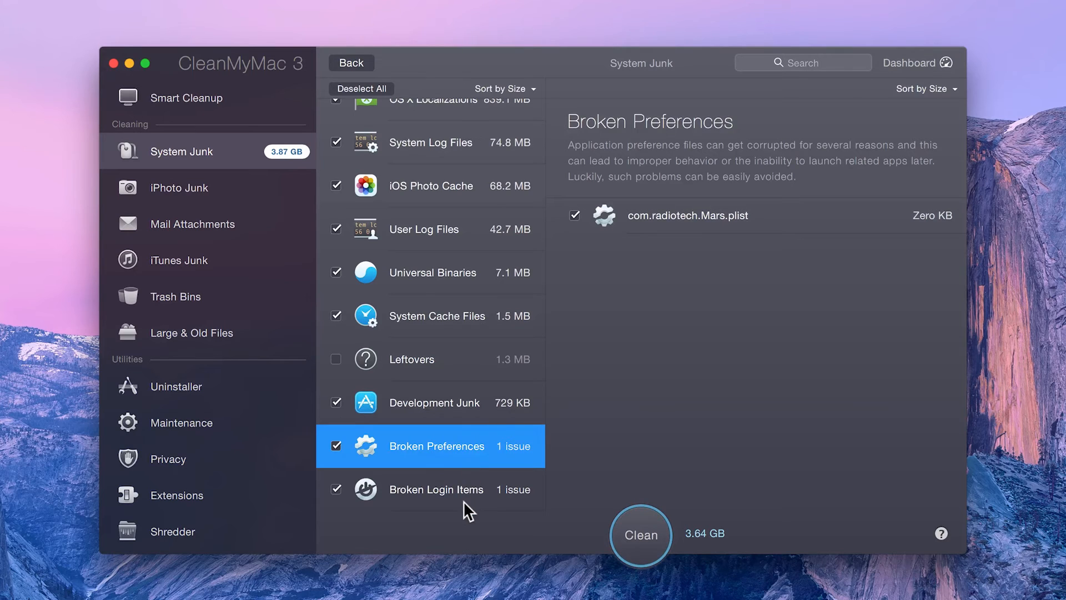
pyautogui.click(436, 489)
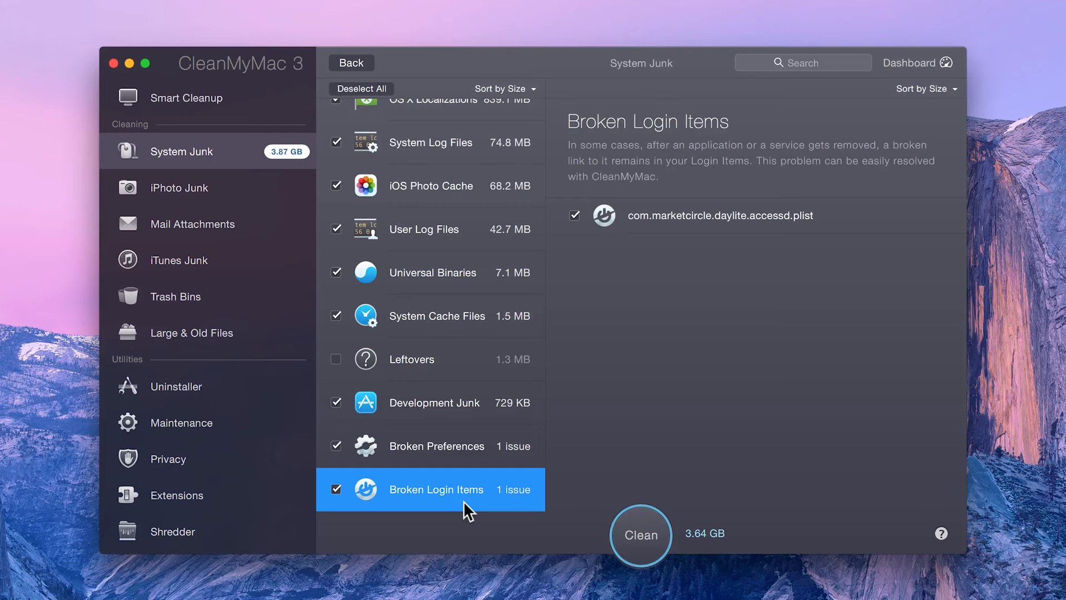
pyautogui.scroll(3)
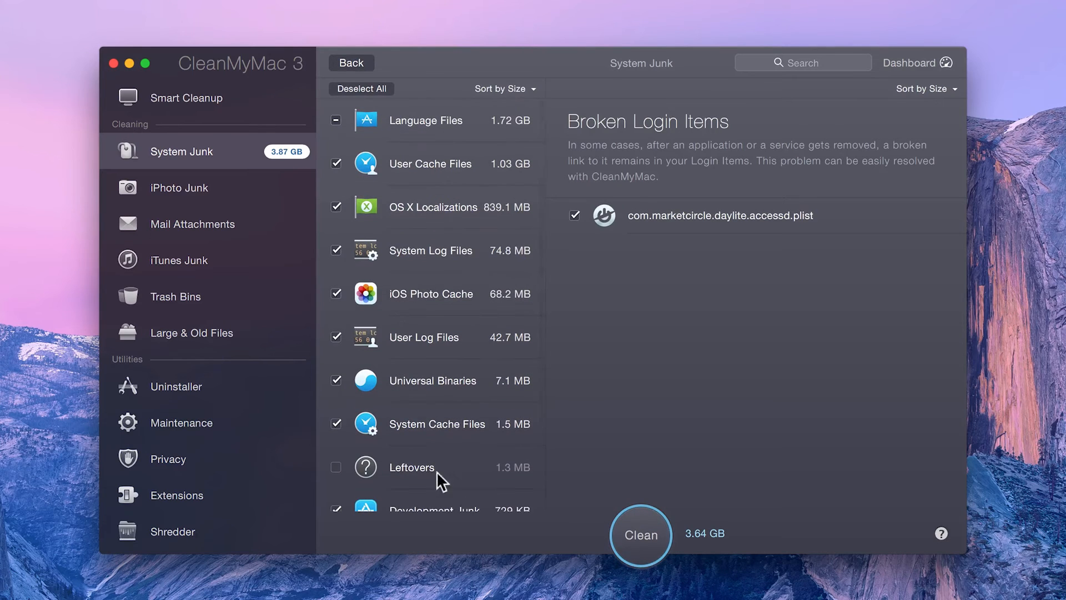
# Add German in OS X Localizations to the Ignore List, dropping the selection to 3.75 GB.
pyautogui.click(433, 207)
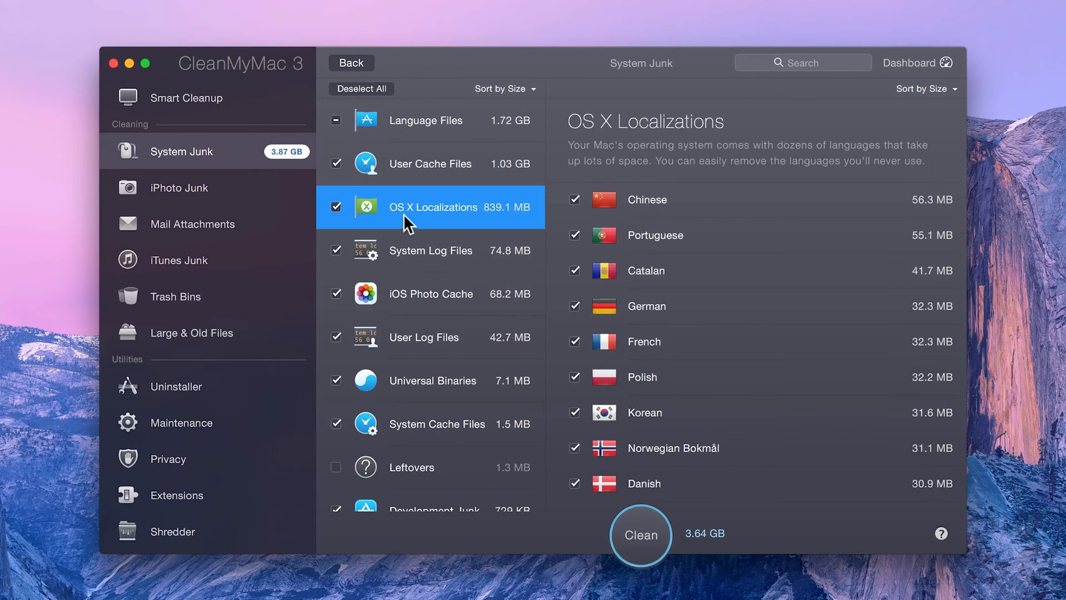
pyautogui.moveTo(683, 306)
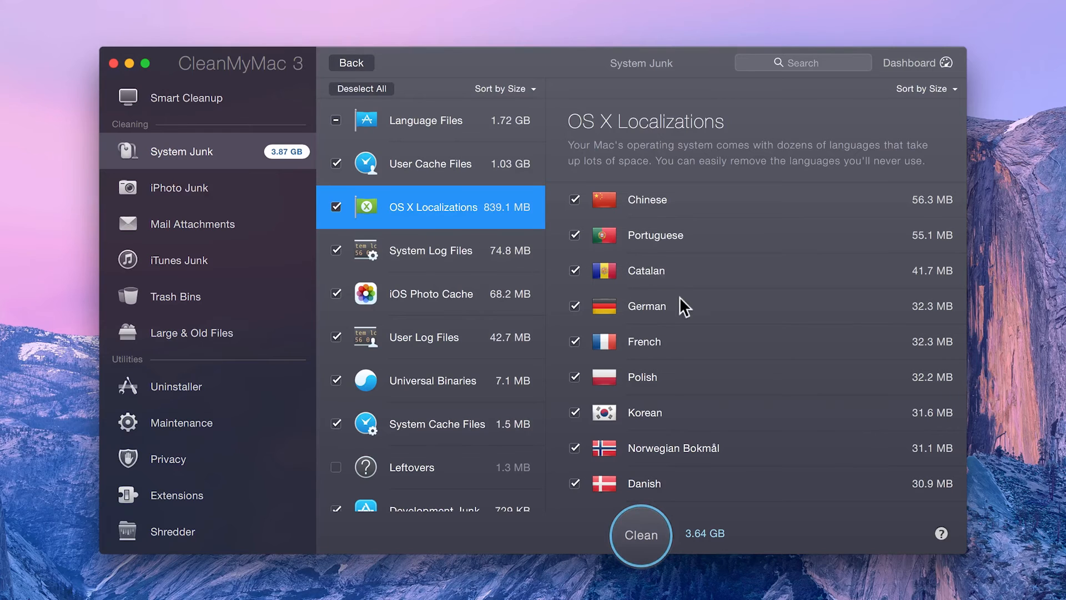
pyautogui.rightClick(646, 306)
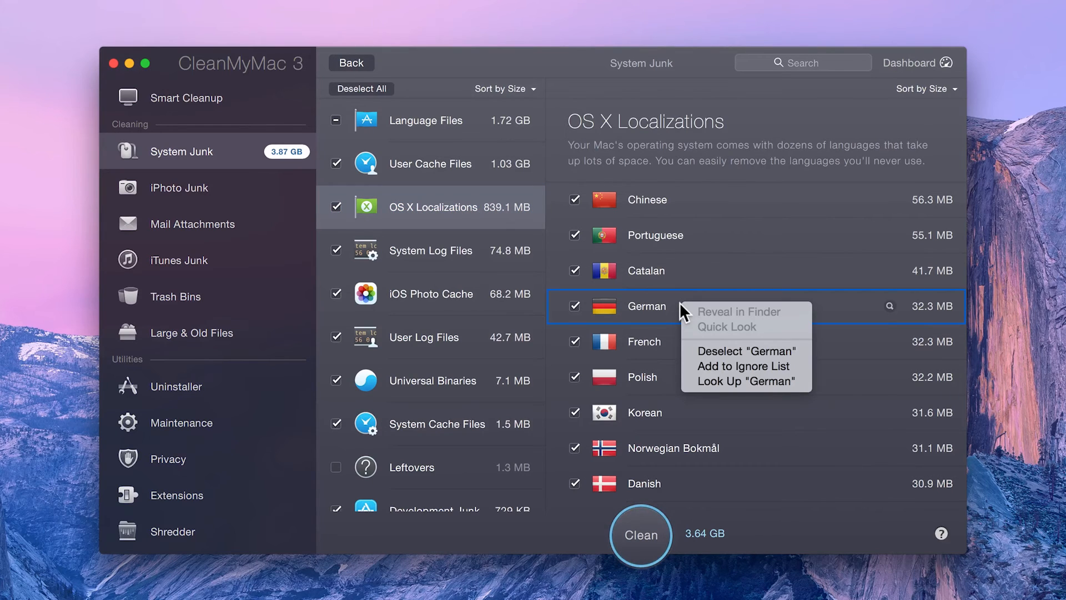
pyautogui.moveTo(743, 365)
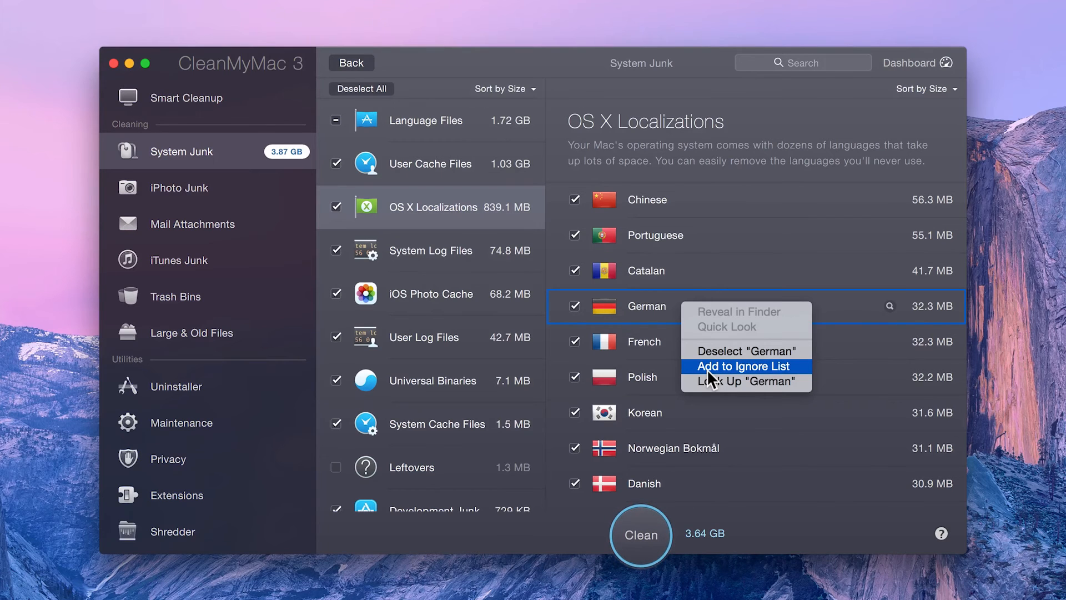
pyautogui.click(743, 365)
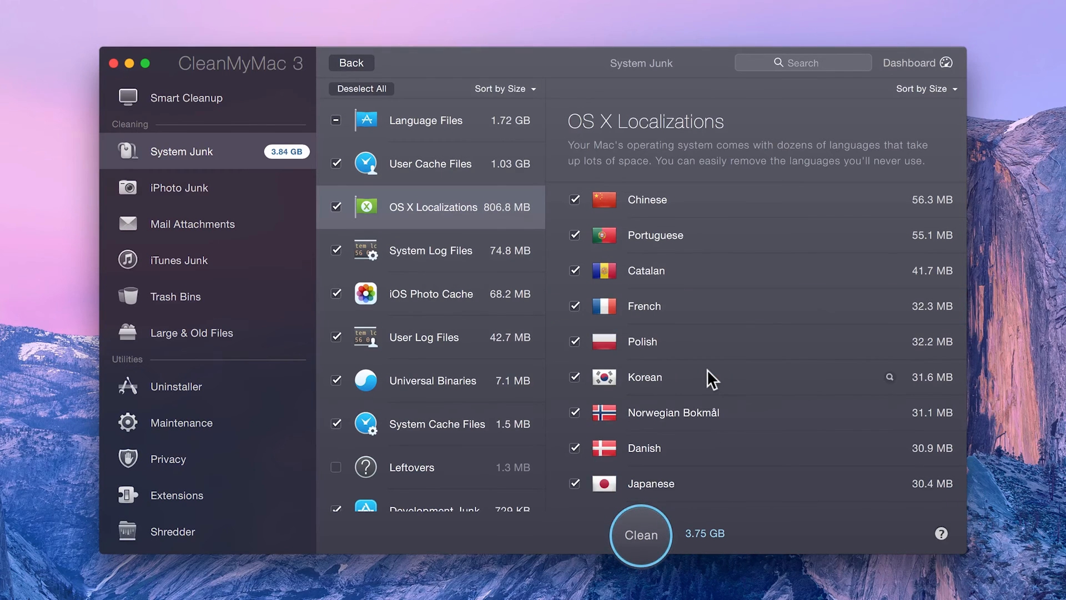
# Clean the selected junk, freeing 3.75 GB with 6.94 GB free on the startup disk.
pyautogui.click(640, 535)
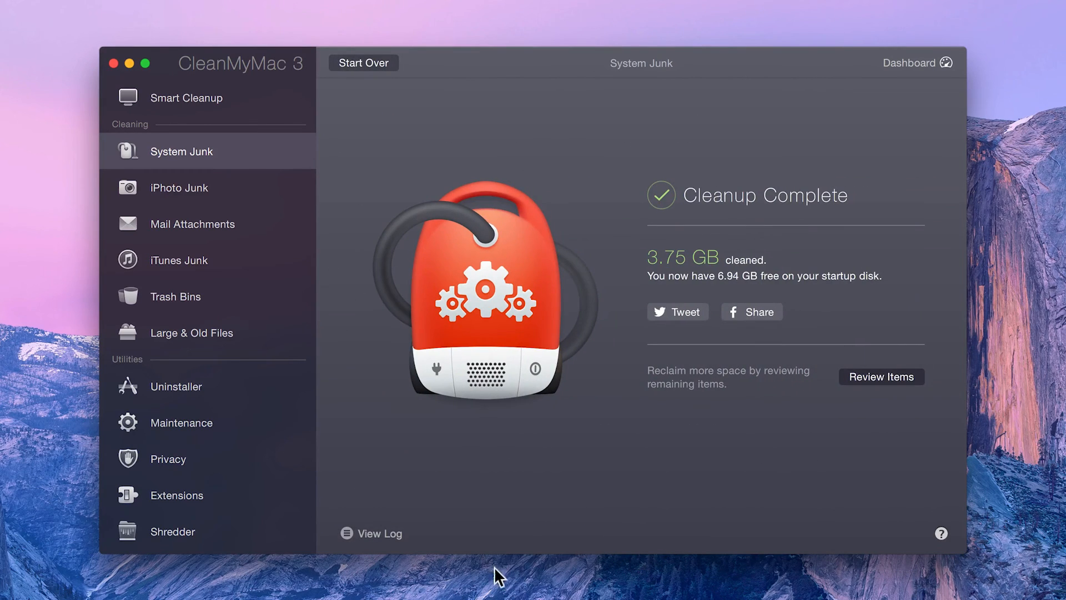
pyautogui.moveTo(391, 536)
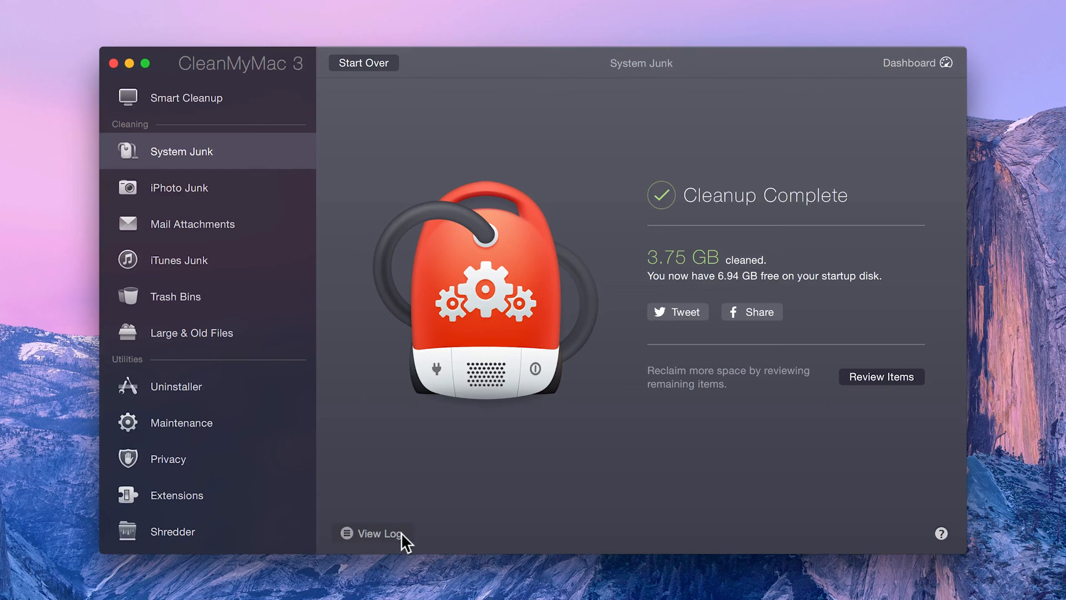
pyautogui.moveTo(414, 523)
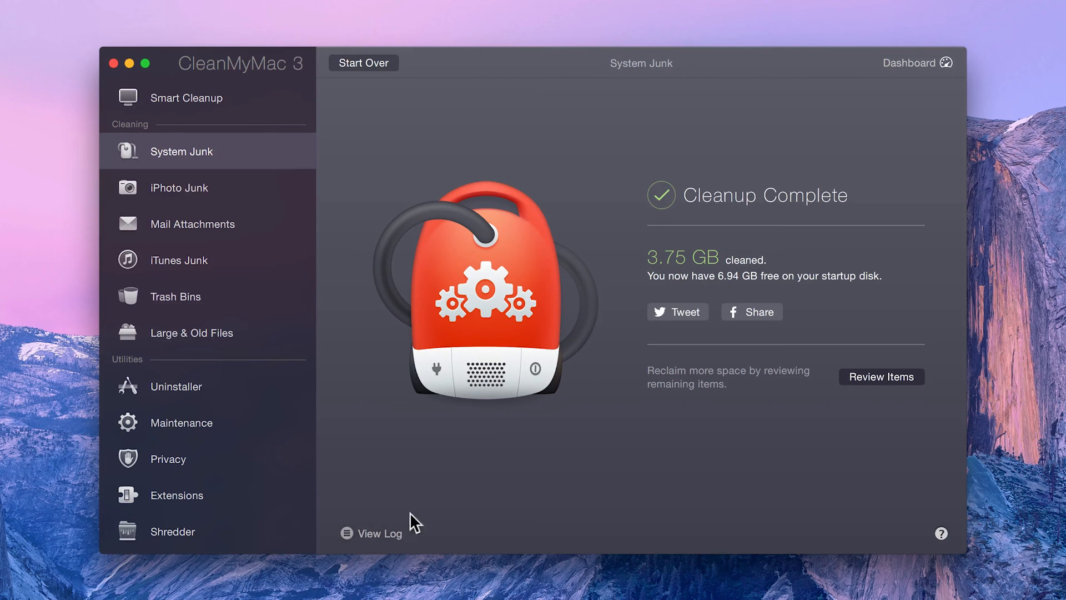
pyautogui.moveTo(879, 389)
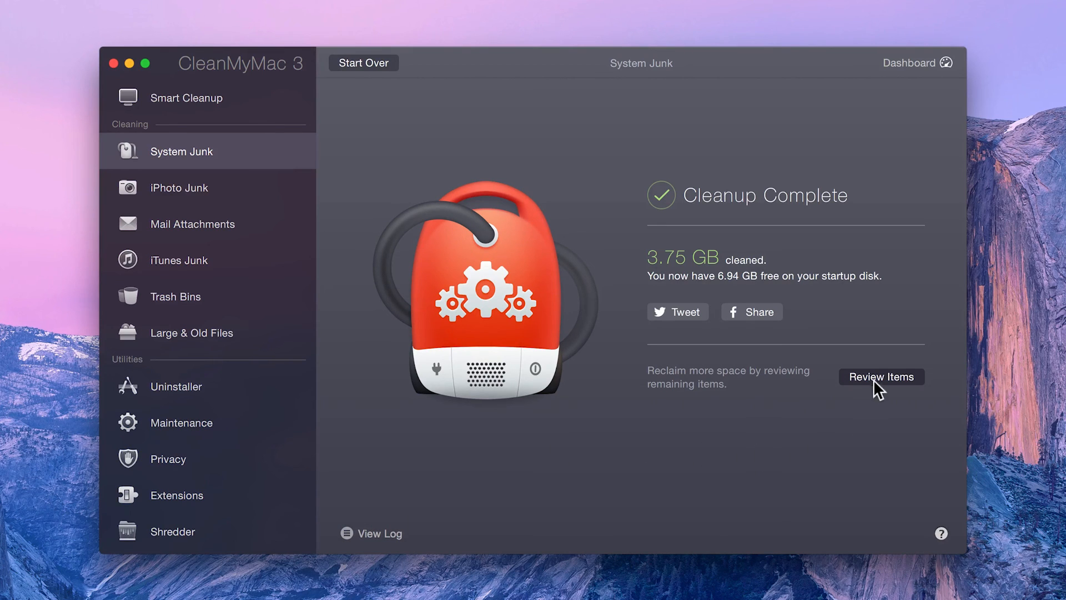